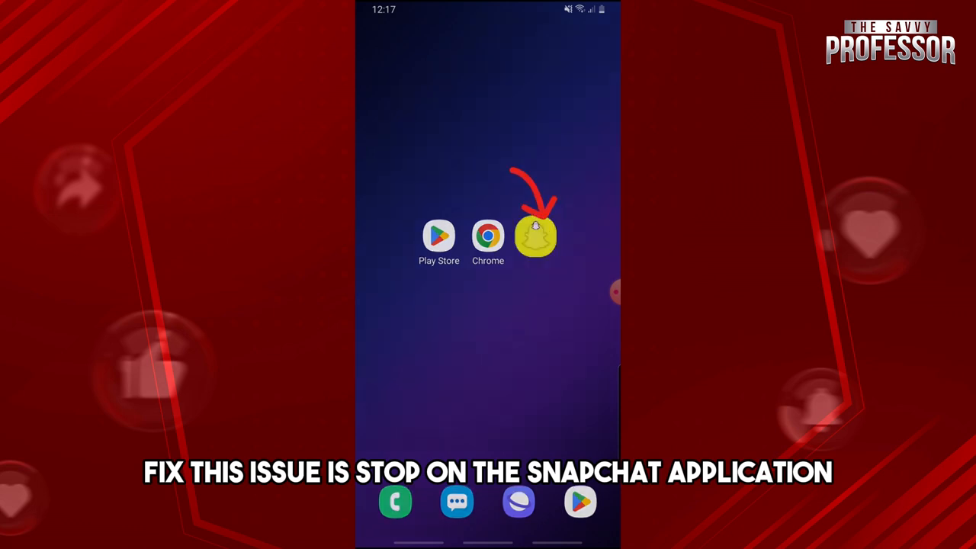
{"action": "left_click", "coordinate": [536, 235]}
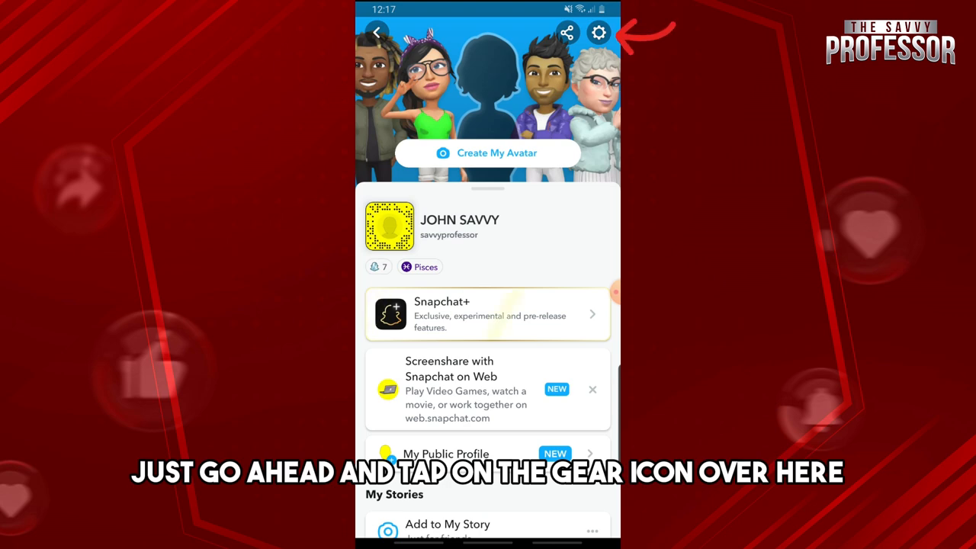
{"action": "left_click", "coordinate": [598, 32]}
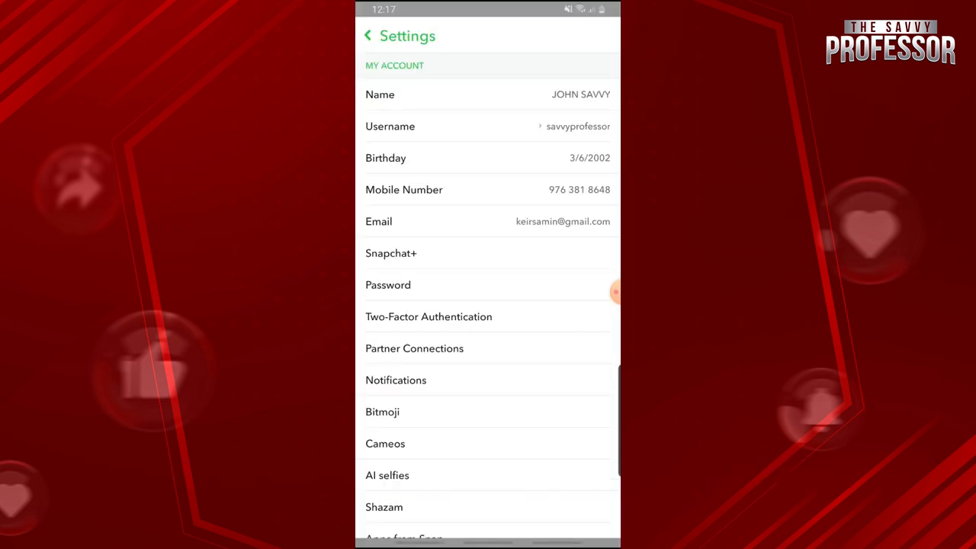
{"action": "scroll", "scroll_direction": "down", "scroll_amount": 3}
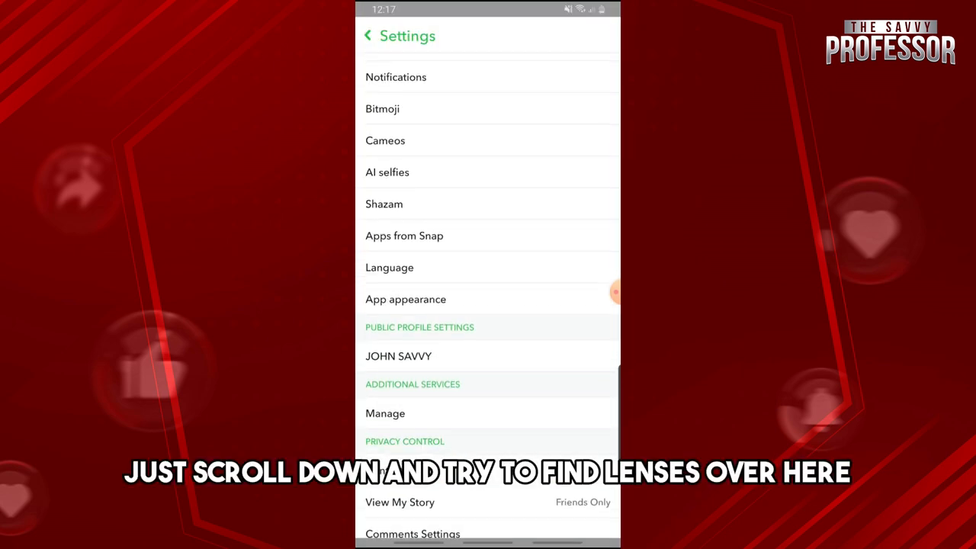
{"action": "scroll", "scroll_direction": "down", "scroll_amount": 3}
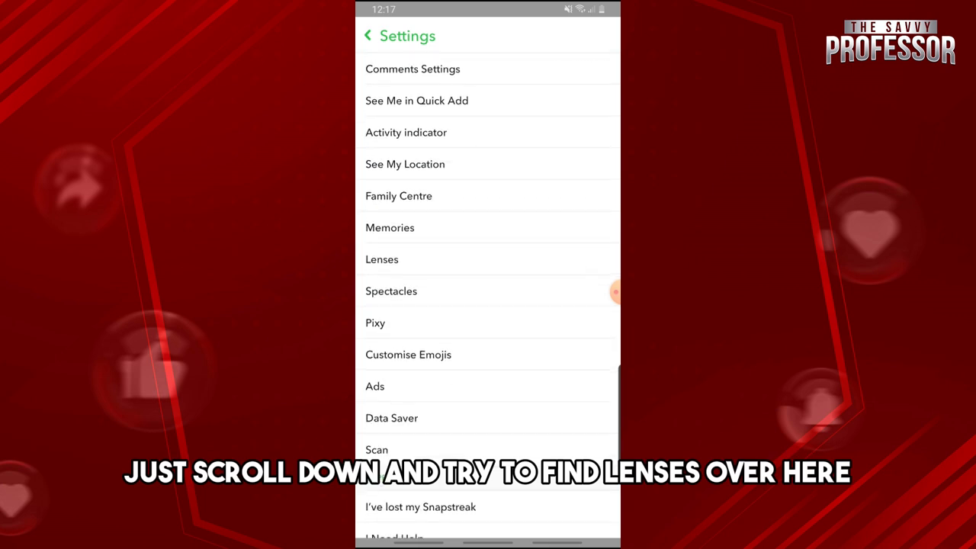
{"action": "left_click", "coordinate": [381, 260]}
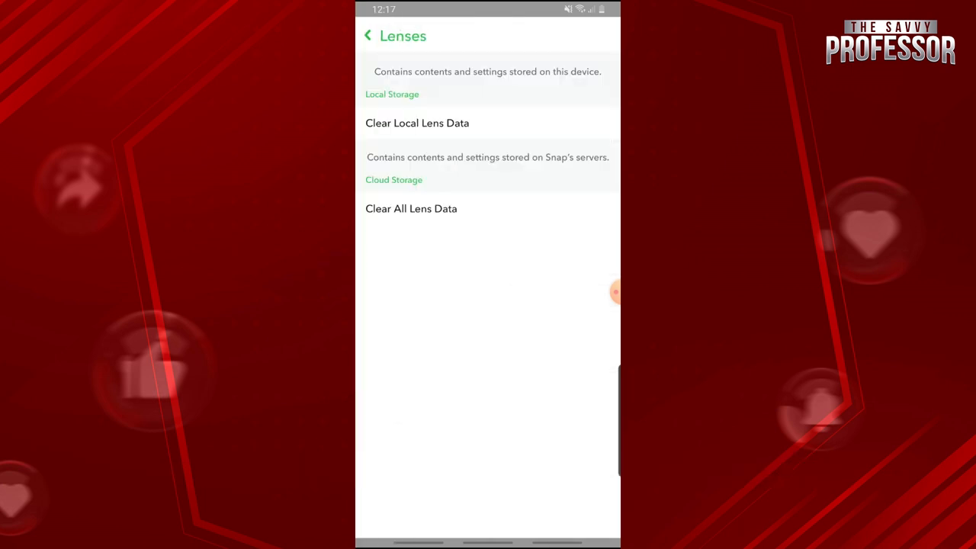
- Clear the local lens data stored on this device and confirm
{"action": "left_click", "coordinate": [418, 122]}
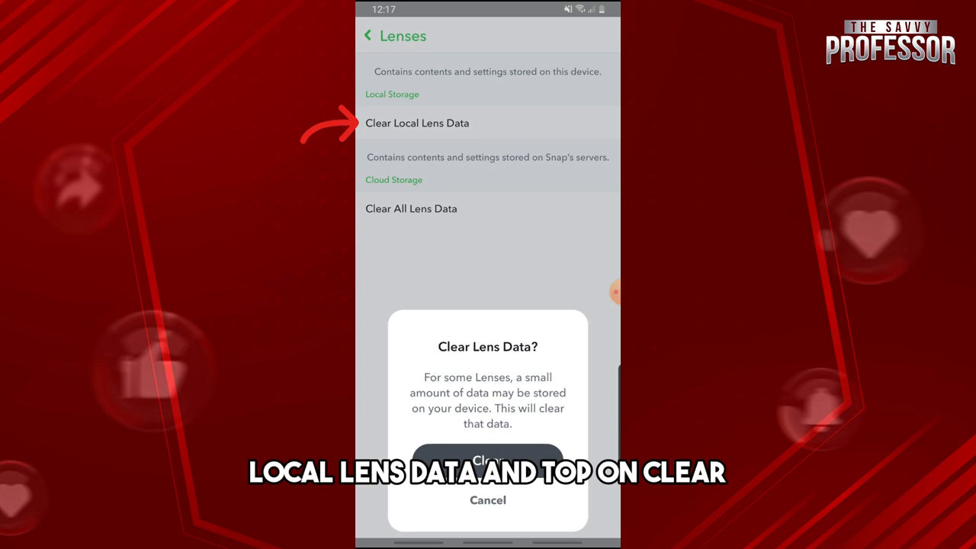
{"action": "left_click", "coordinate": [488, 459]}
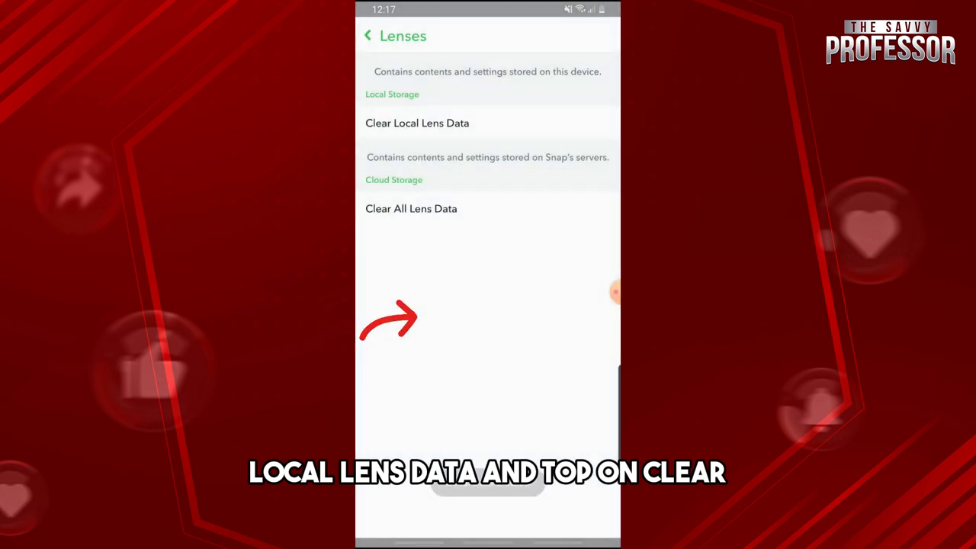
{"action": "left_click", "coordinate": [416, 122]}
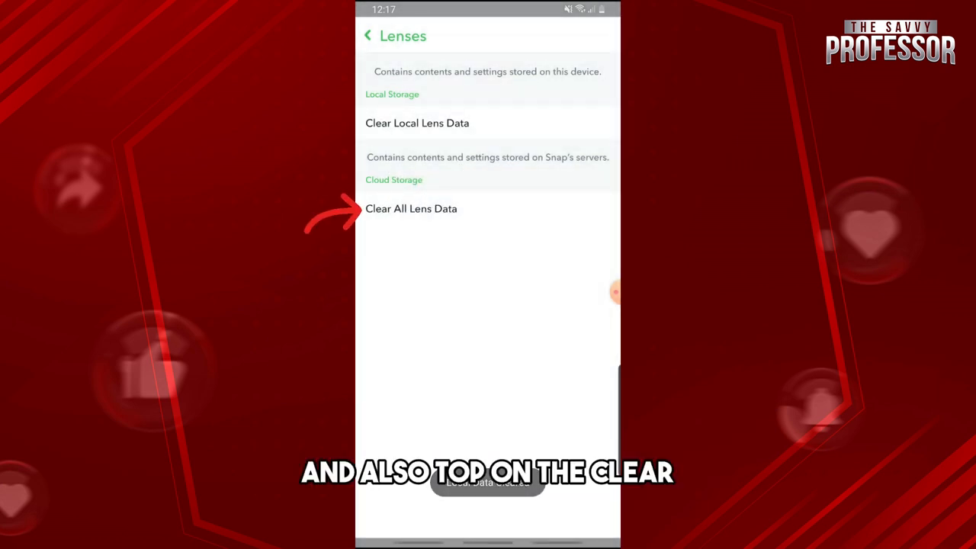
- Clear all lens data stored on Snap's servers and confirm
{"action": "left_click", "coordinate": [411, 208]}
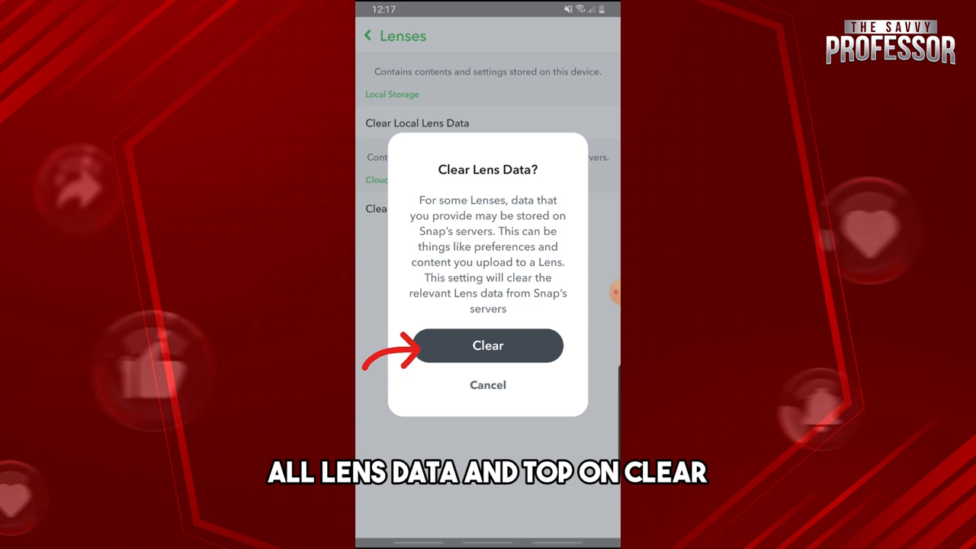
{"action": "left_click", "coordinate": [488, 345]}
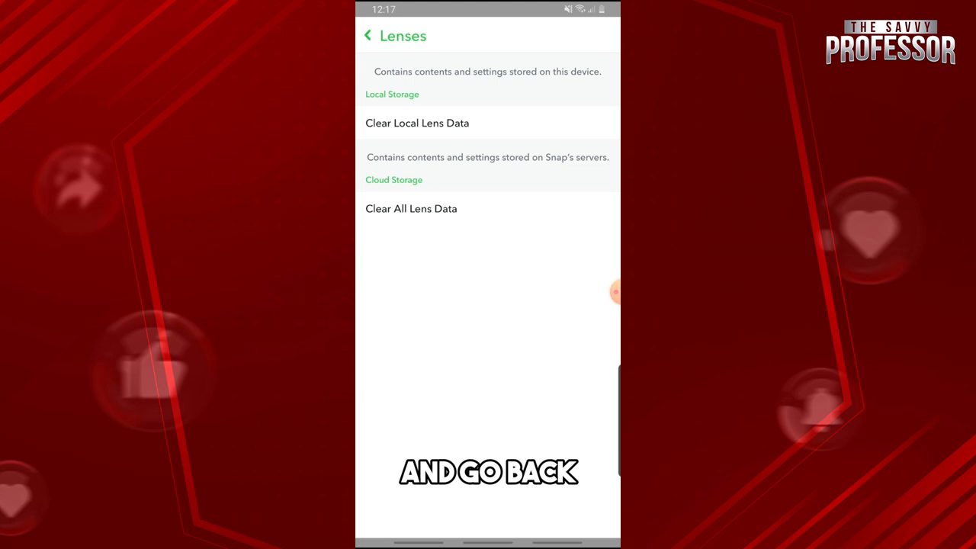
- Clear all app caches from Account Actions in Settings, confirming Continue
{"action": "left_click", "coordinate": [369, 36]}
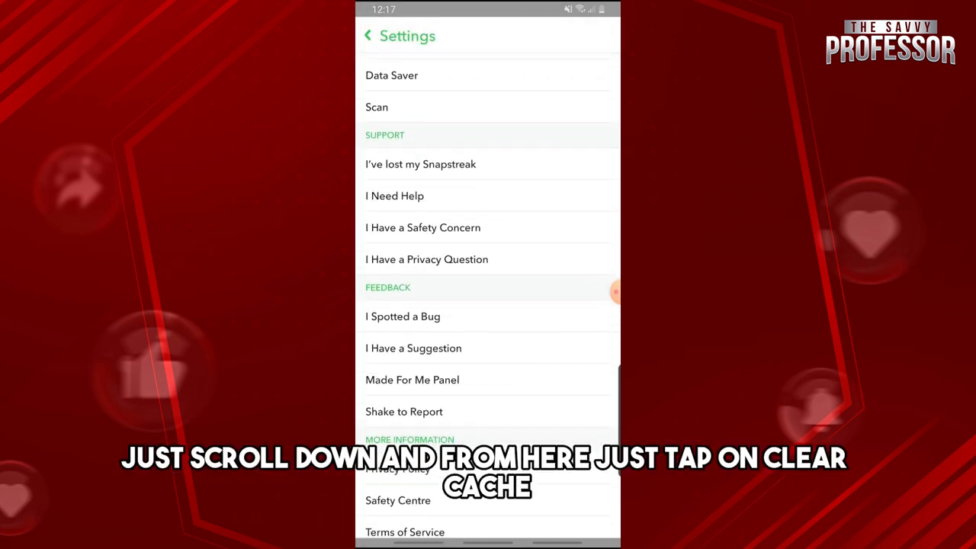
{"action": "scroll", "scroll_direction": "down", "scroll_amount": 3}
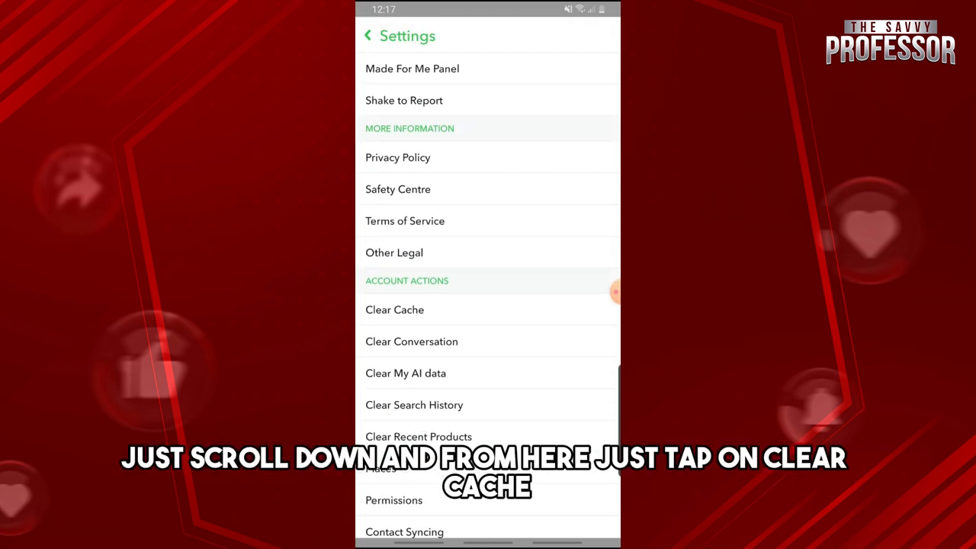
{"action": "left_click", "coordinate": [393, 310]}
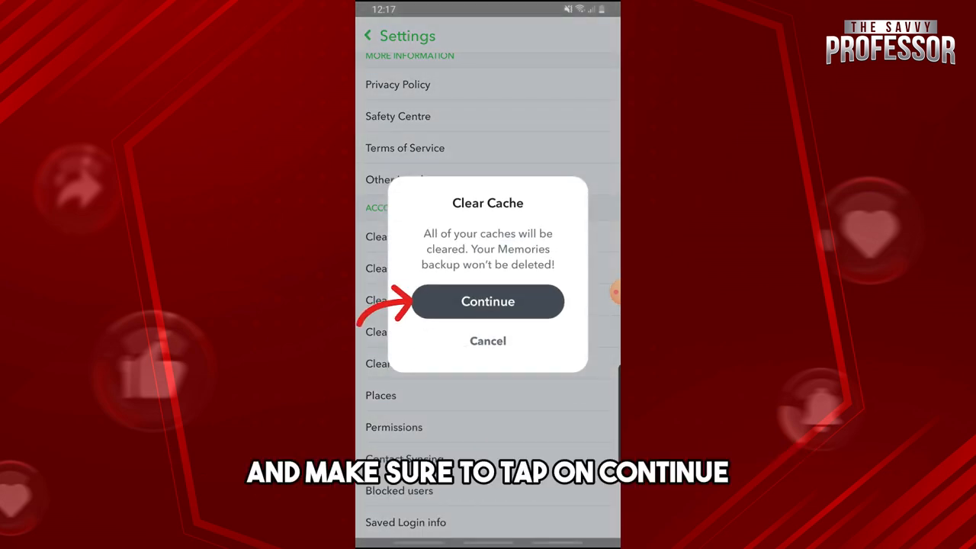
{"action": "left_click", "coordinate": [488, 302]}
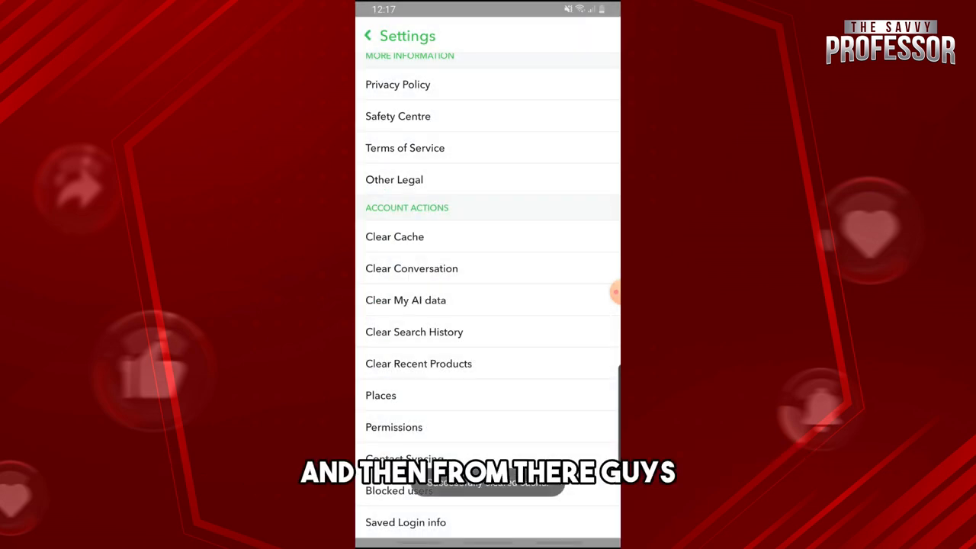